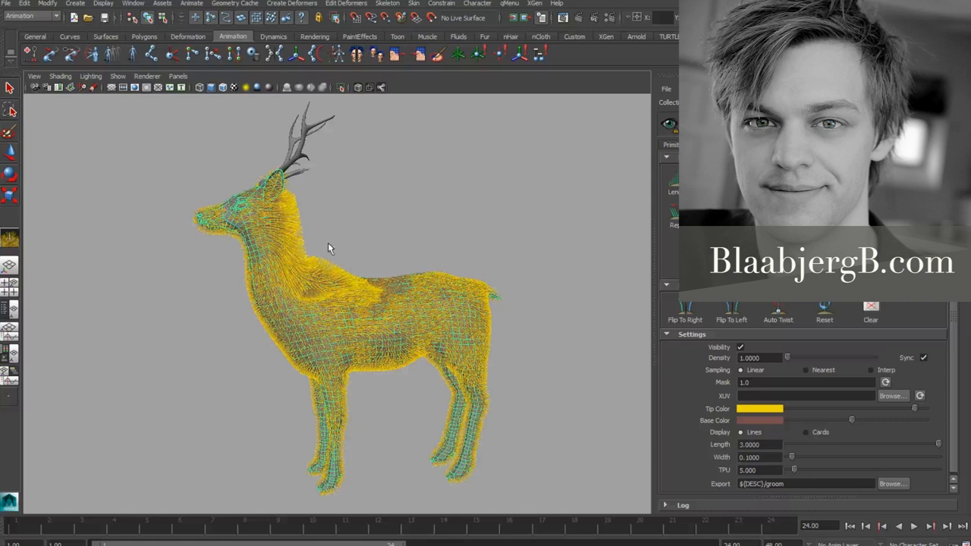
mouse_move(338, 253)
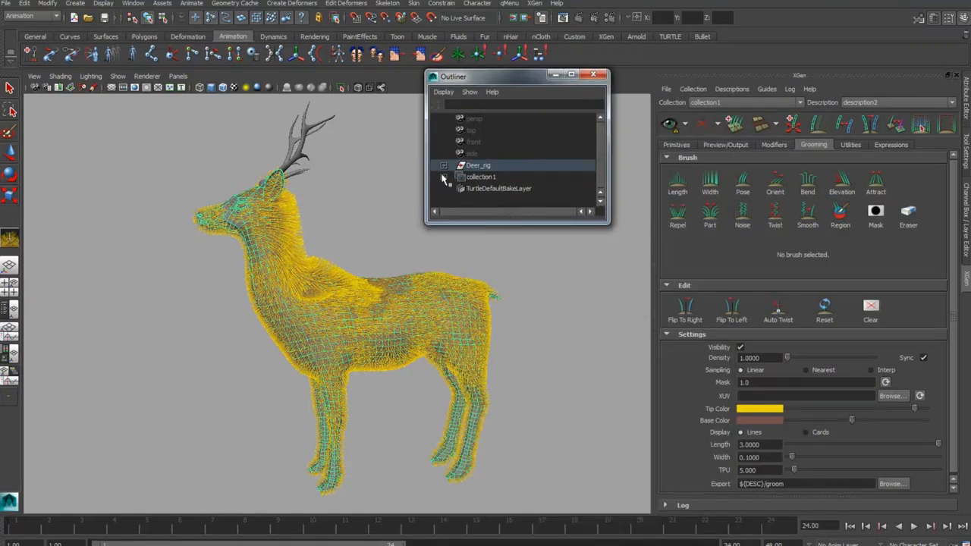
Expand collection1 in the Outliner to show description2, then select collection1
left_click(444, 176)
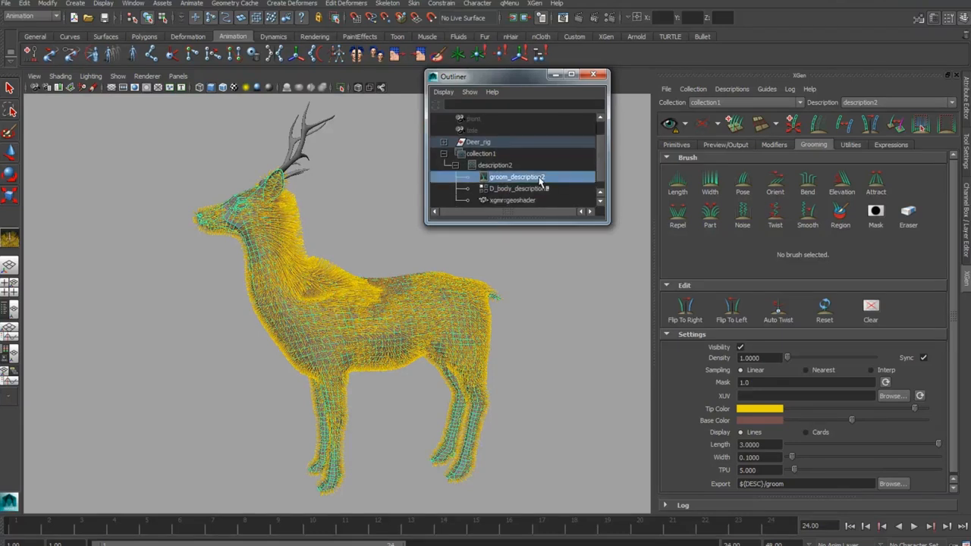
left_click(481, 153)
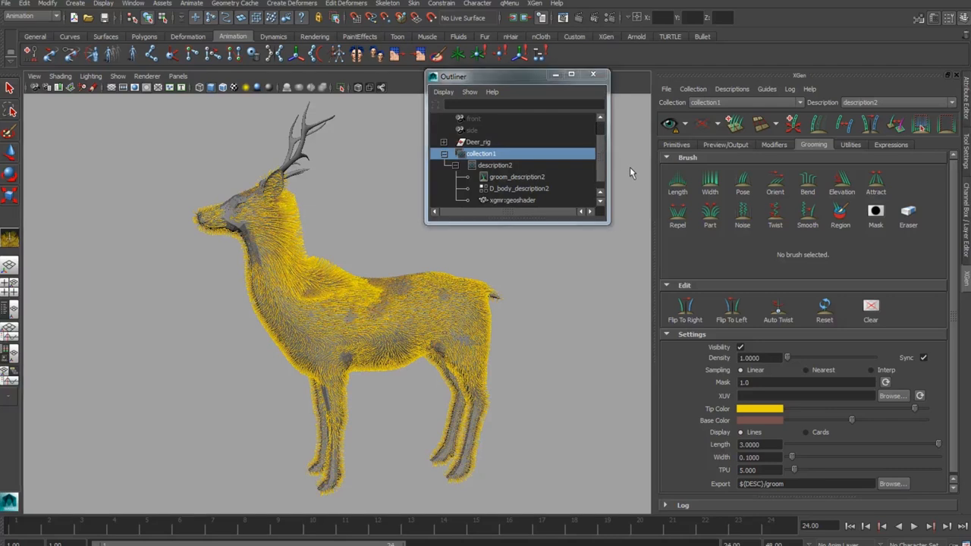
left_click(665, 89)
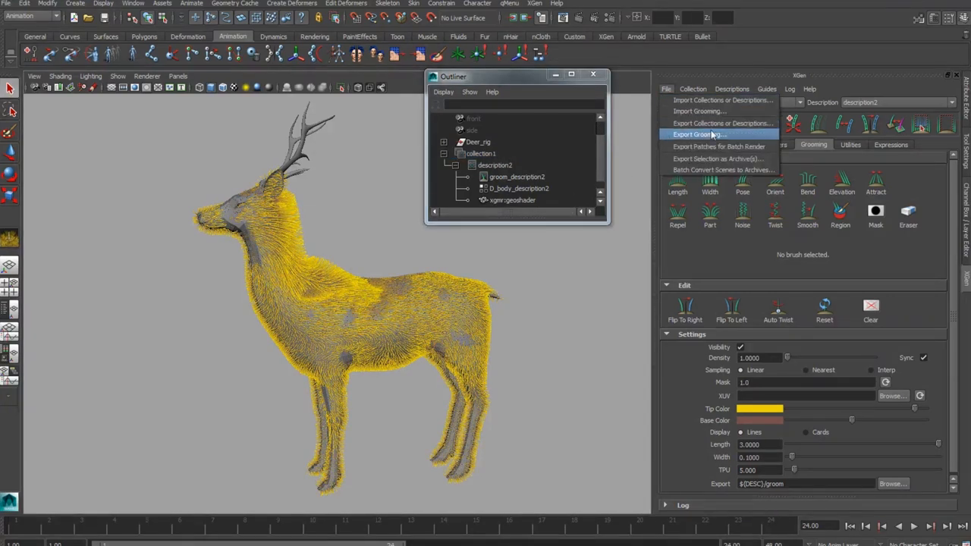
Export collection1 to Desktop/test/deer.xgen, creating the 'test' folder along the way
left_click(721, 123)
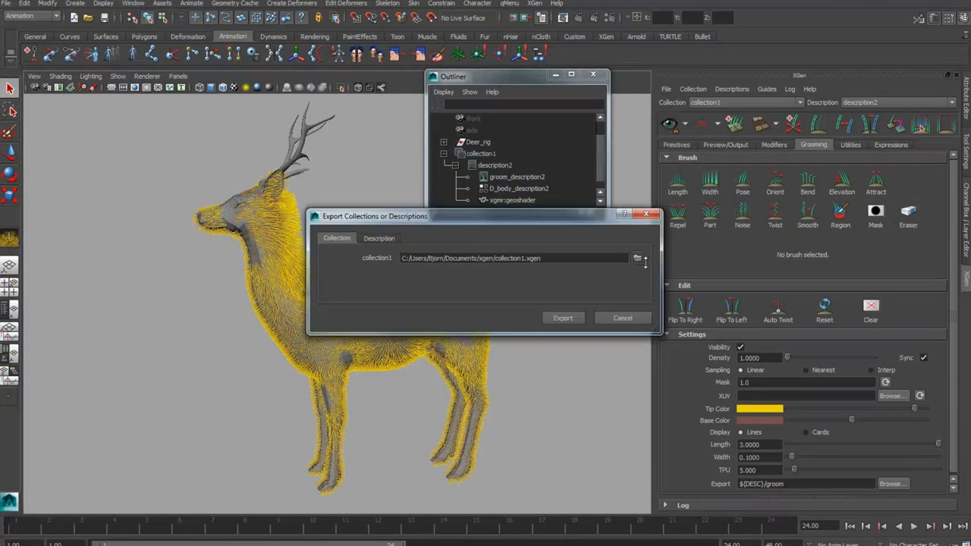
left_click(638, 258)
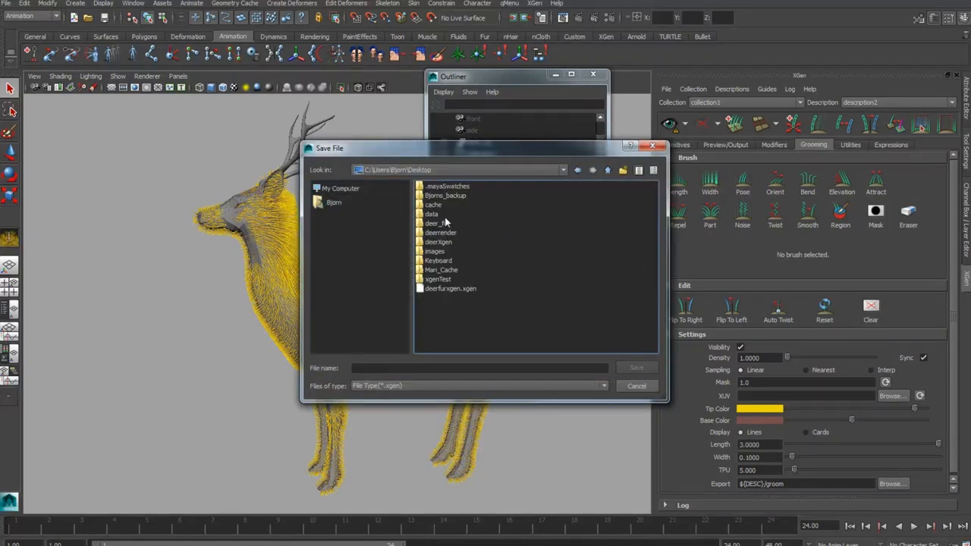
left_click(623, 169)
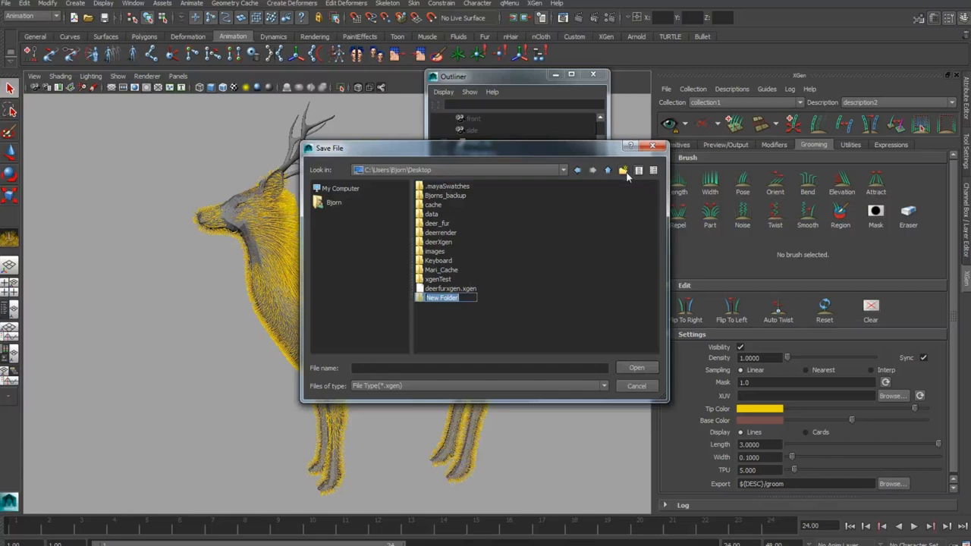
type("test")
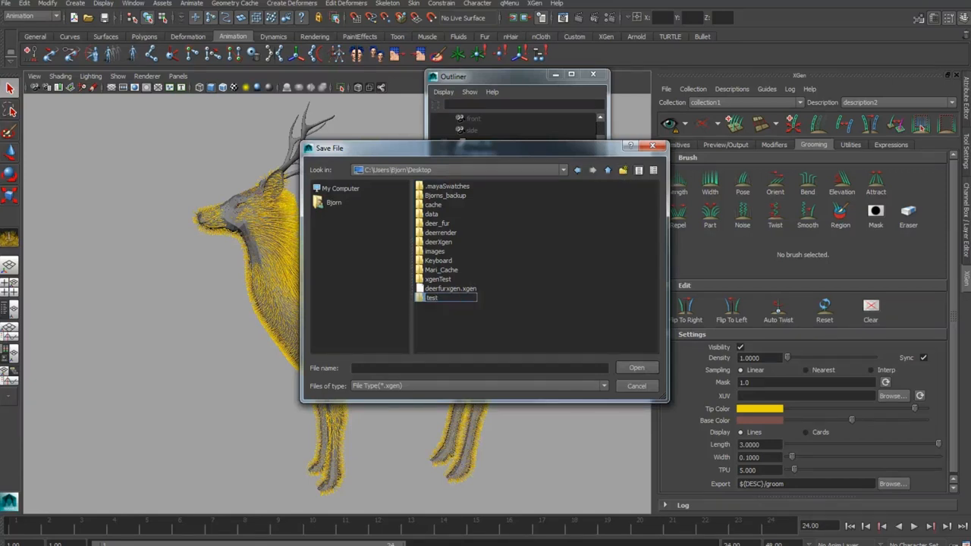
double_click(431, 296)
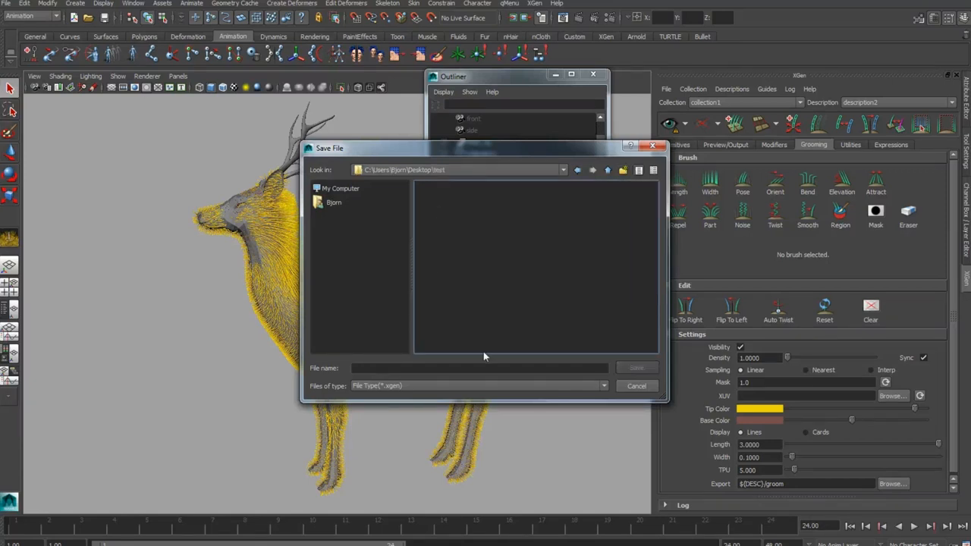
type("deer.xgen")
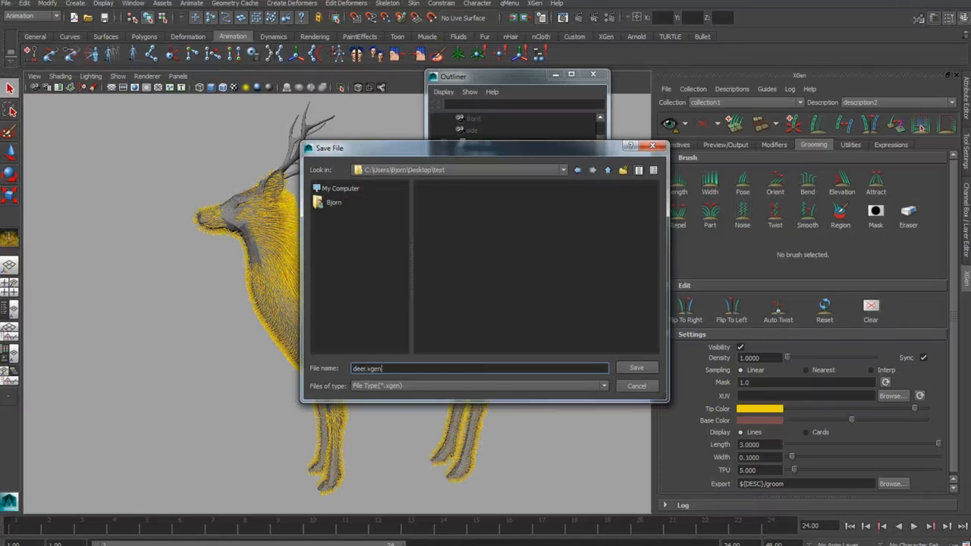
left_click(637, 367)
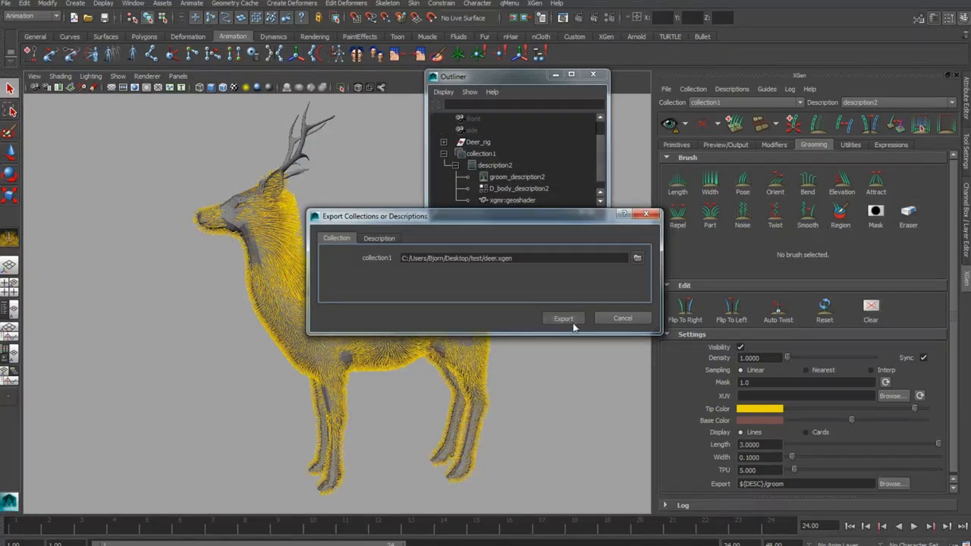
left_click(563, 317)
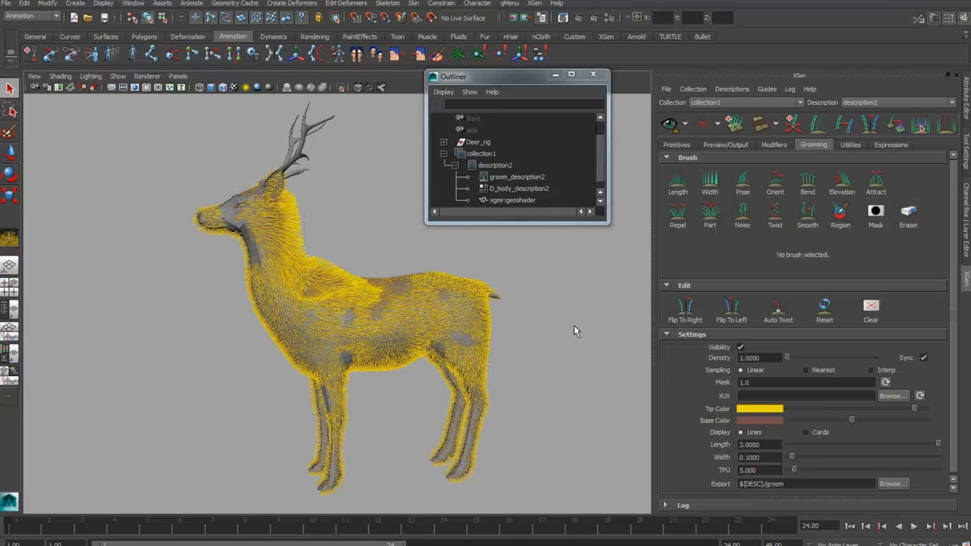
Export the groom attribute maps with the Desktop test folder as destination
left_click(666, 89)
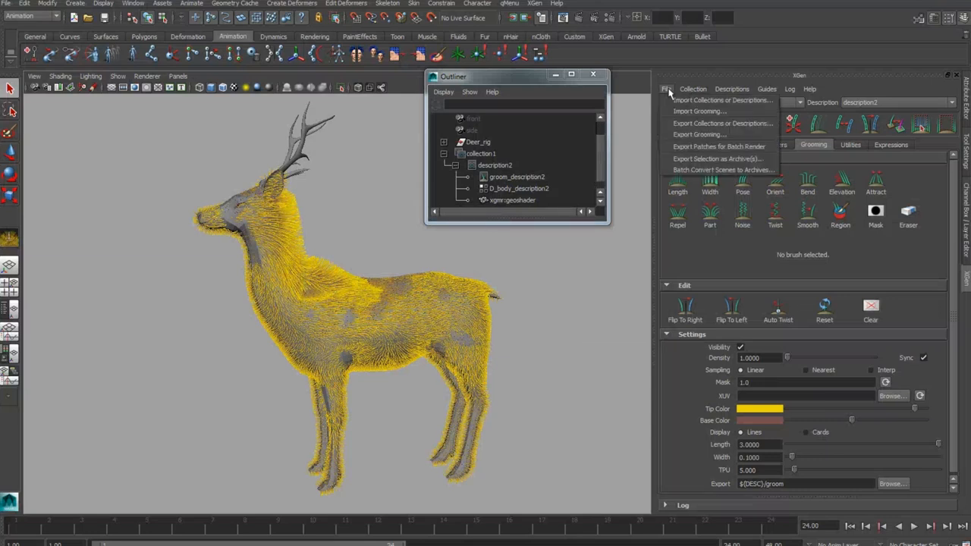
mouse_move(699, 135)
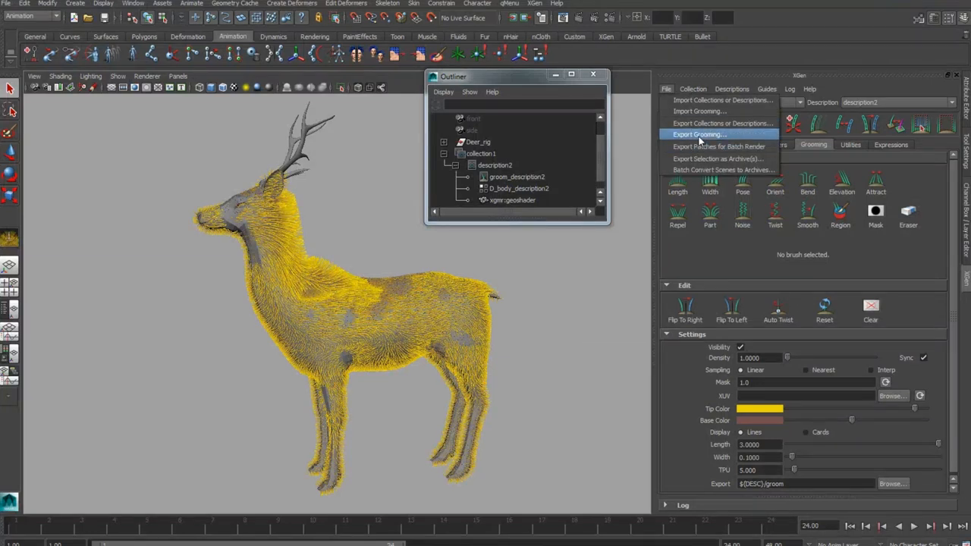
left_click(698, 134)
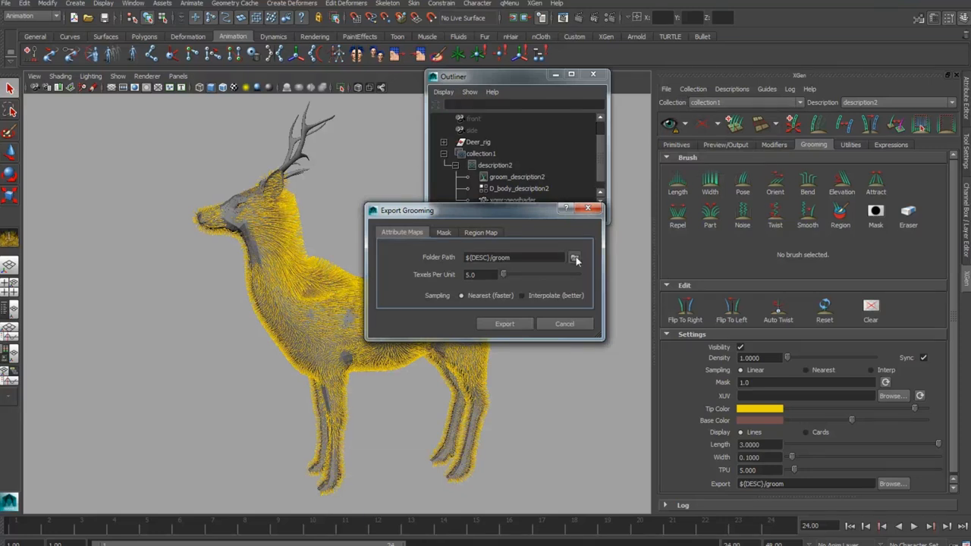
left_click(575, 257)
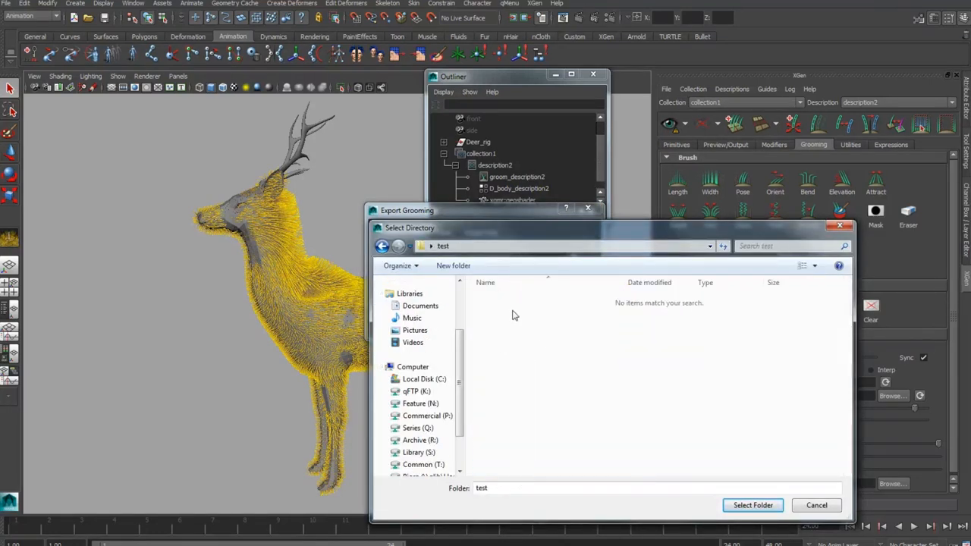
left_click(752, 506)
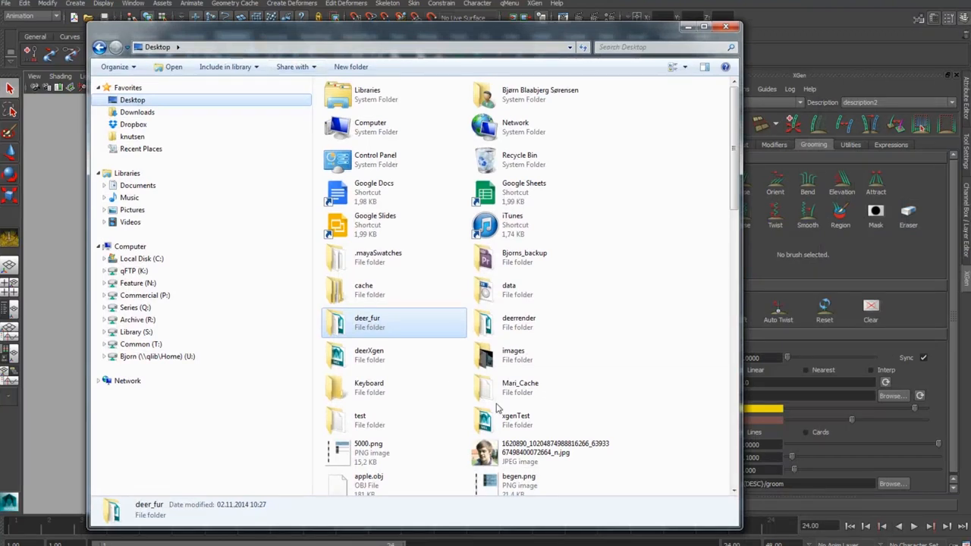
Check that test holds deer.xgen plus bend, length, orient and width folders, then close Explorer
double_click(359, 415)
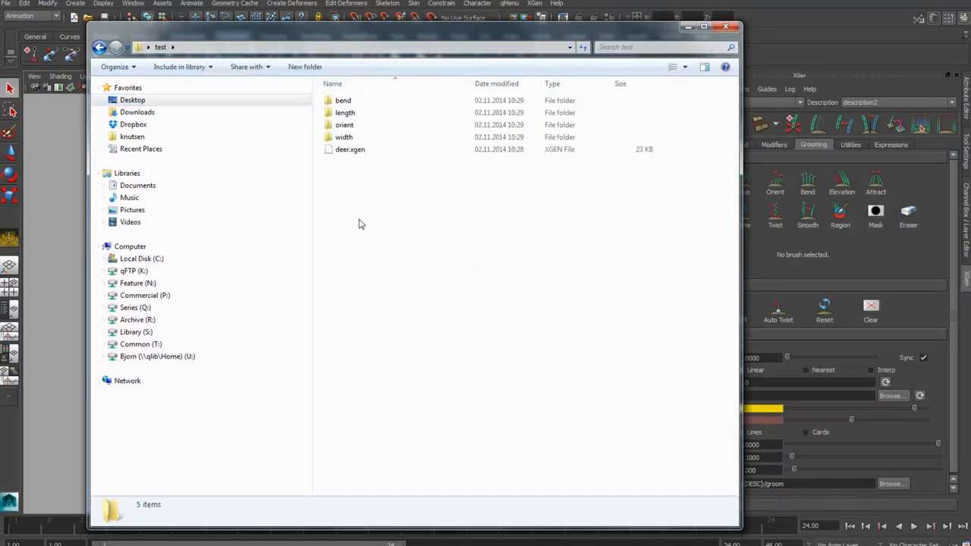
left_click(350, 150)
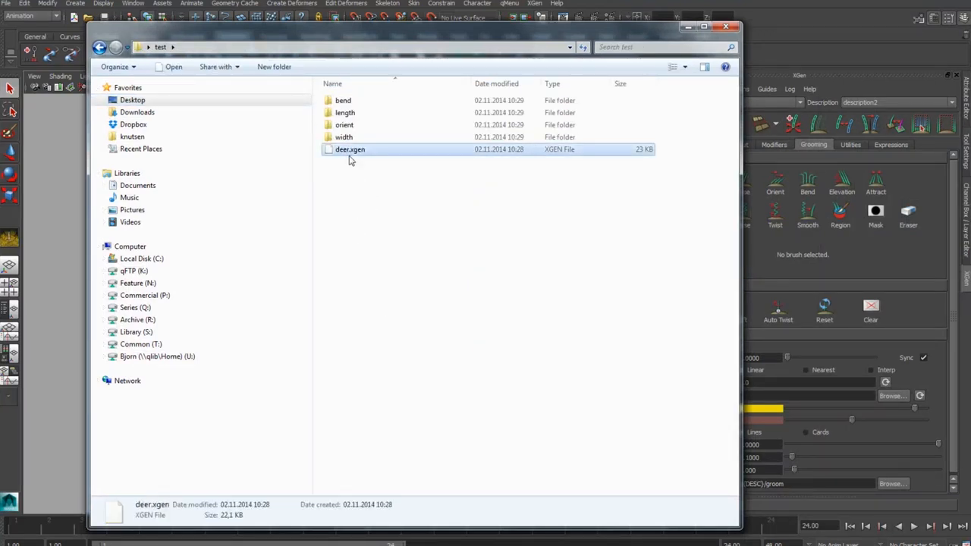
double_click(344, 112)
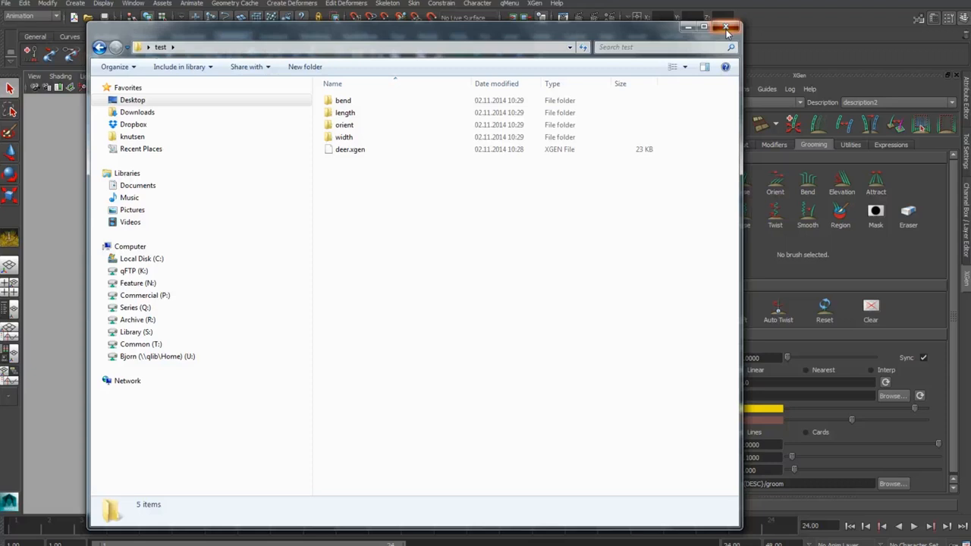
left_click(726, 28)
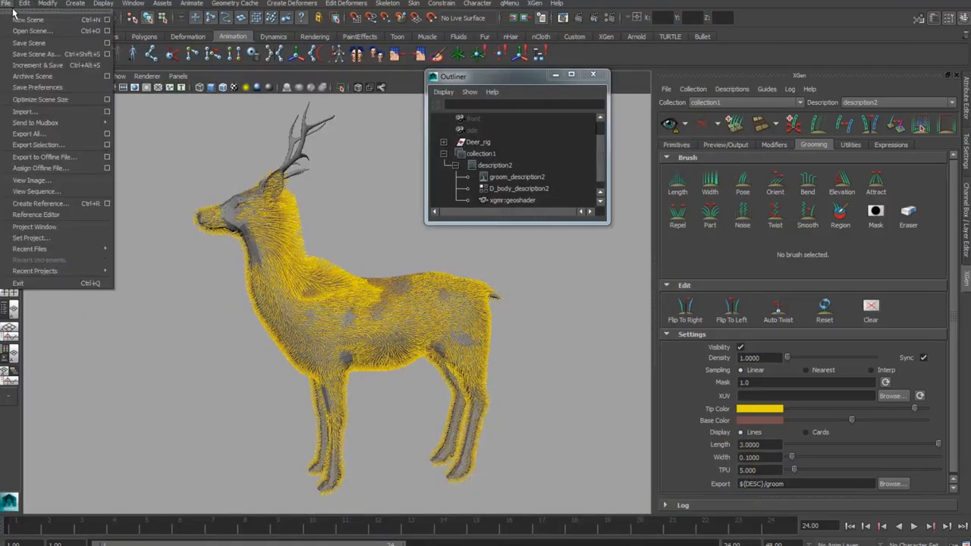
mouse_move(31, 30)
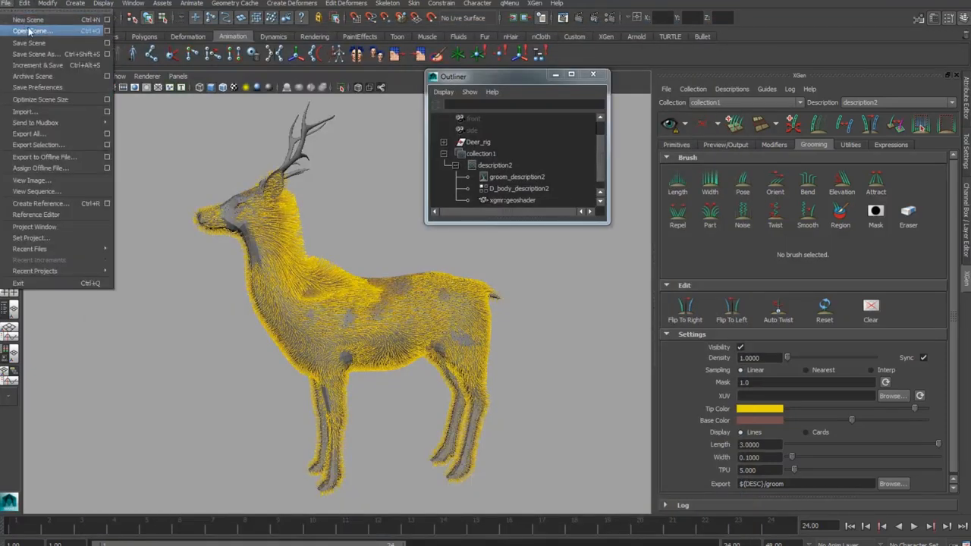
Open Deer_rig.ma without saving, hide rig controls via Show > None, and select the deer mesh
left_click(31, 30)
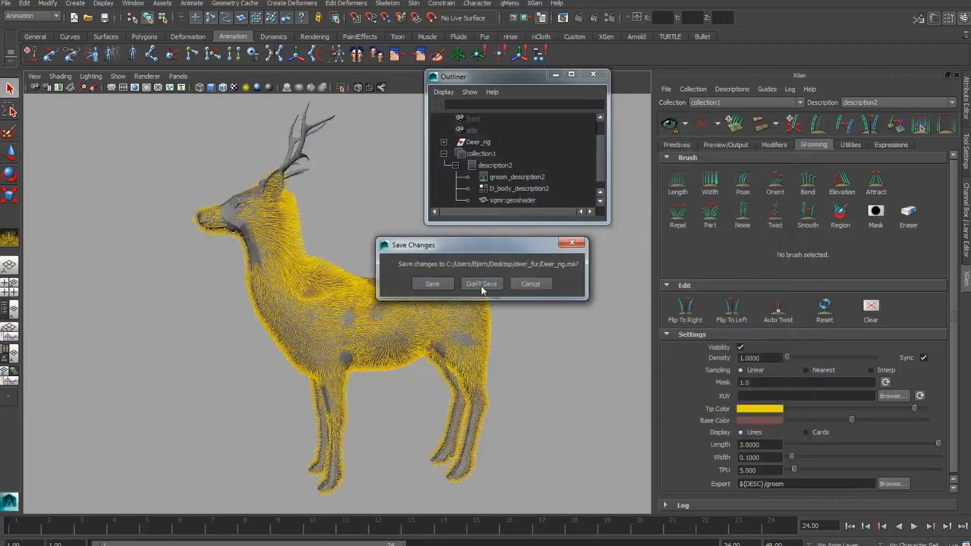
left_click(481, 283)
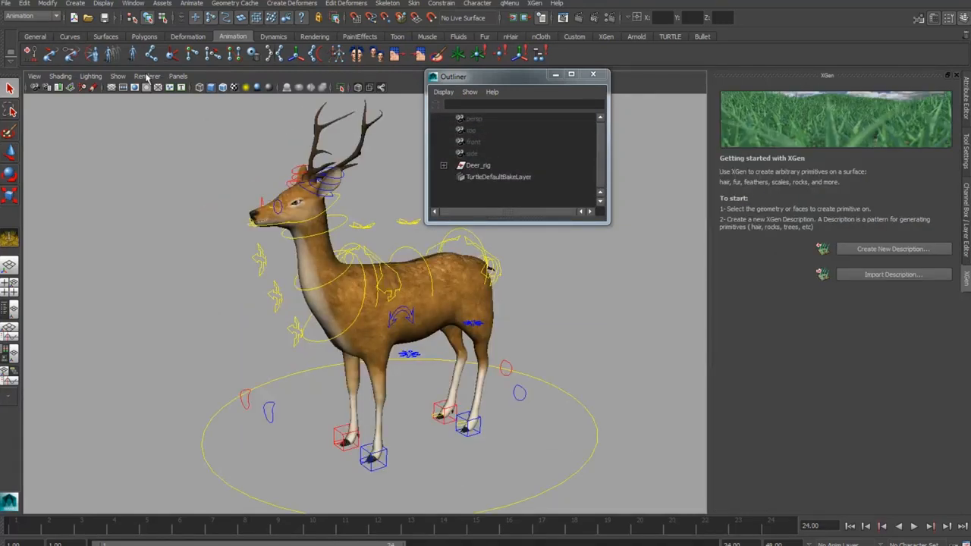
left_click(118, 76)
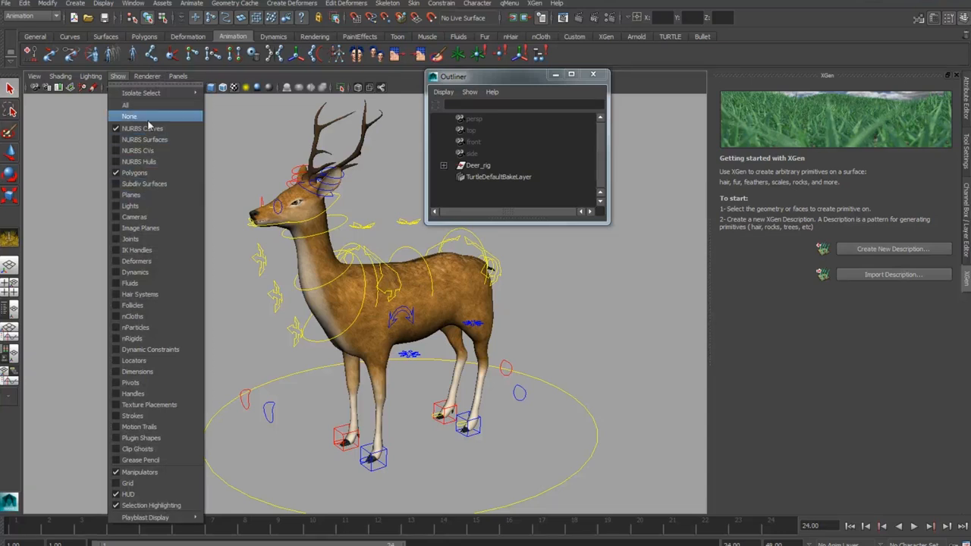
left_click(129, 116)
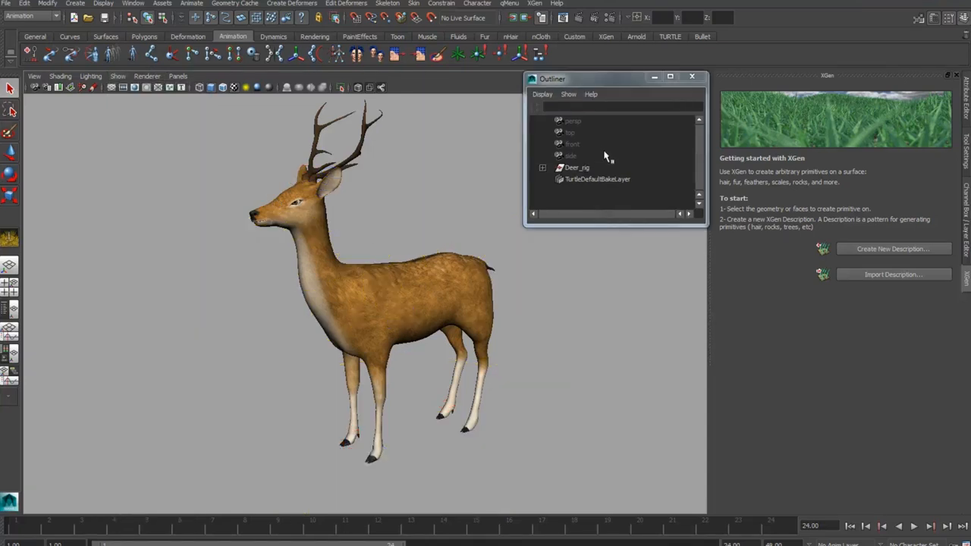
mouse_move(469, 271)
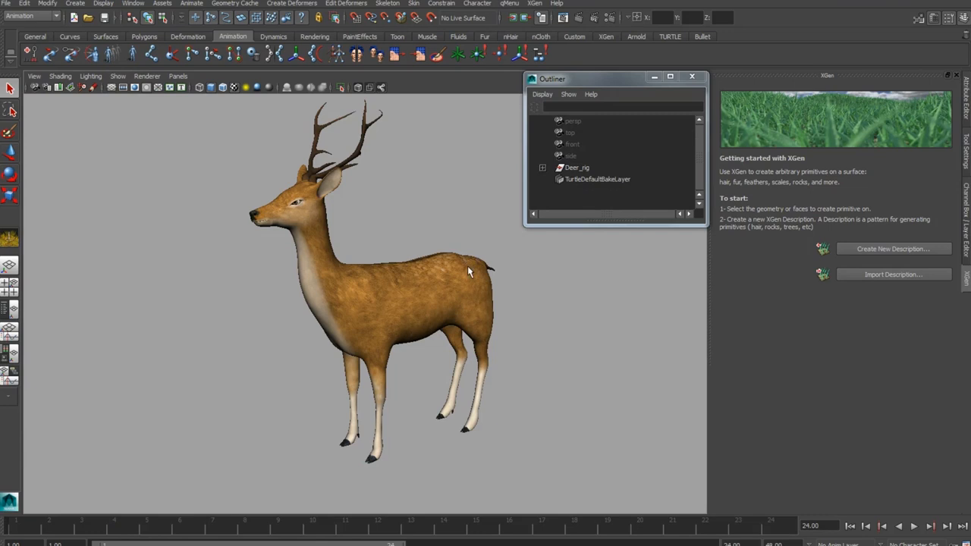
left_click(577, 167)
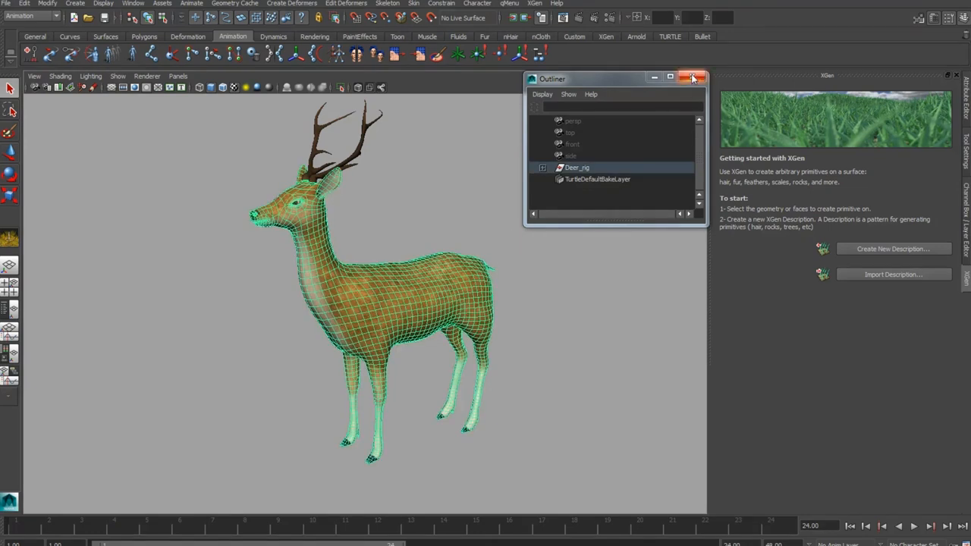
left_click(535, 3)
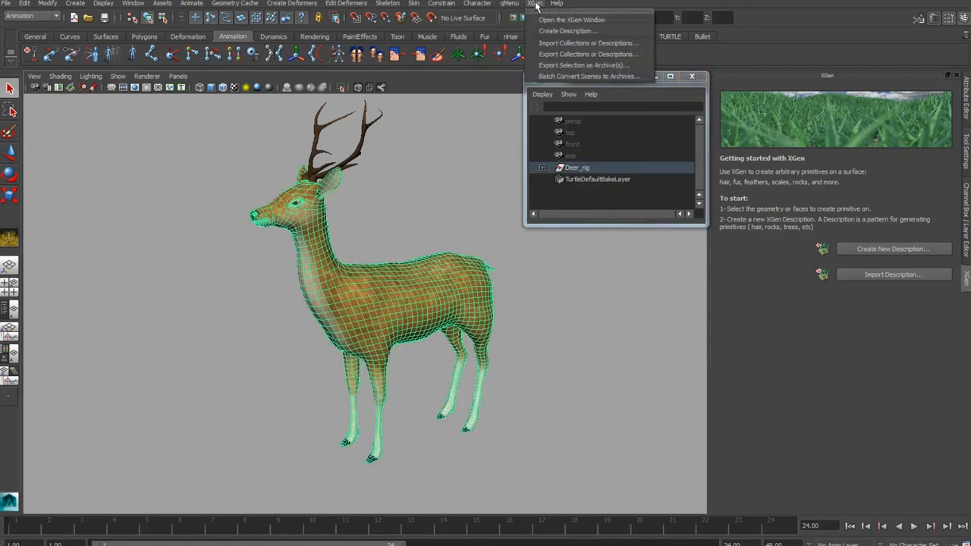
Import Desktop/test/deer.xgen onto the deer, adding collection1 with description2
left_click(588, 43)
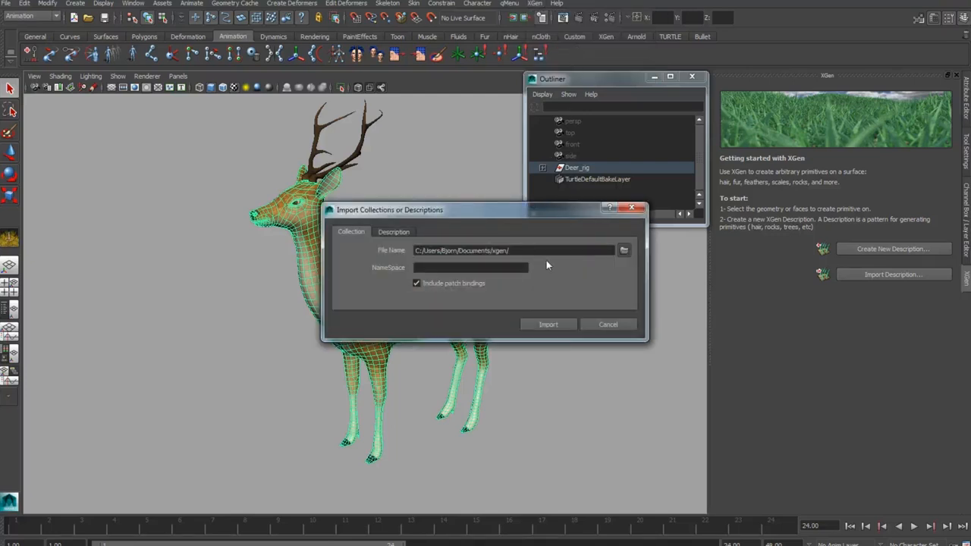
mouse_move(561, 264)
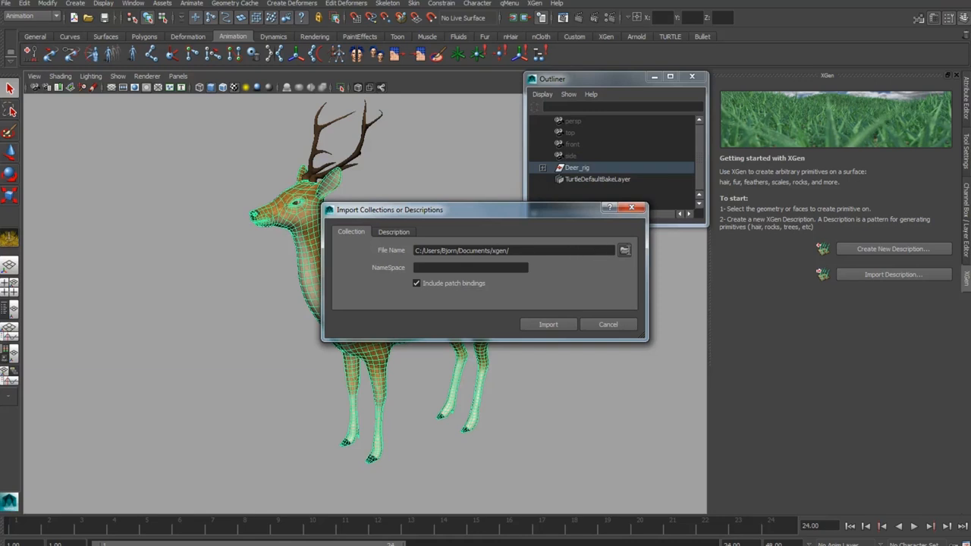
left_click(624, 250)
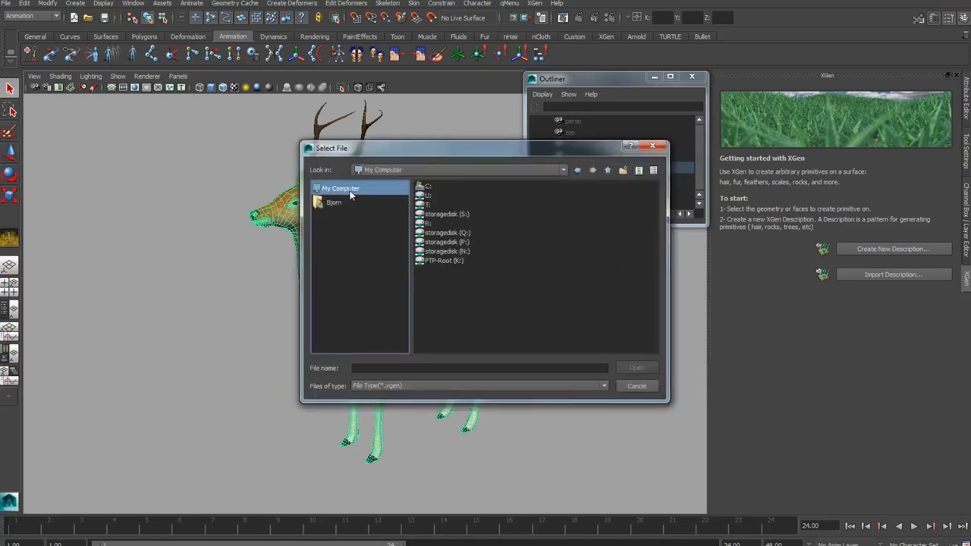
double_click(334, 202)
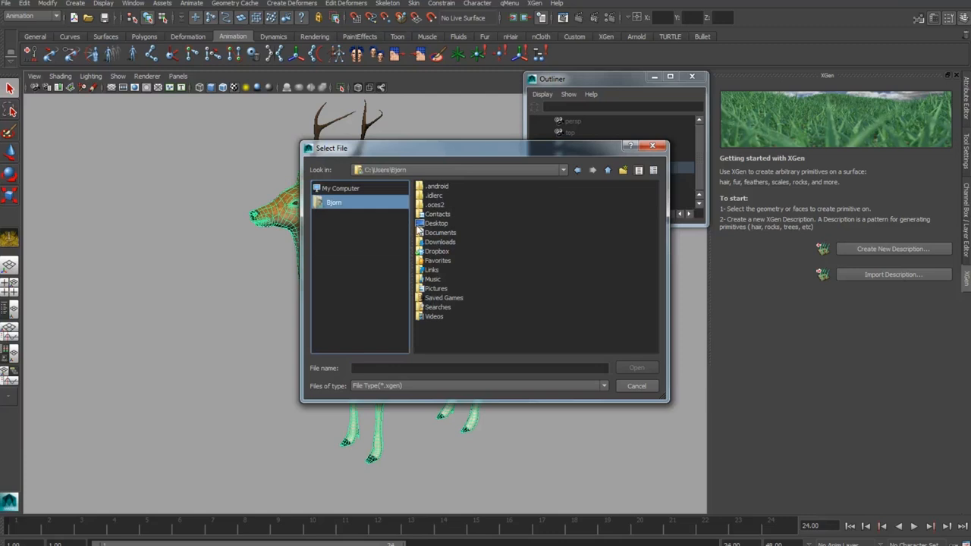
double_click(436, 223)
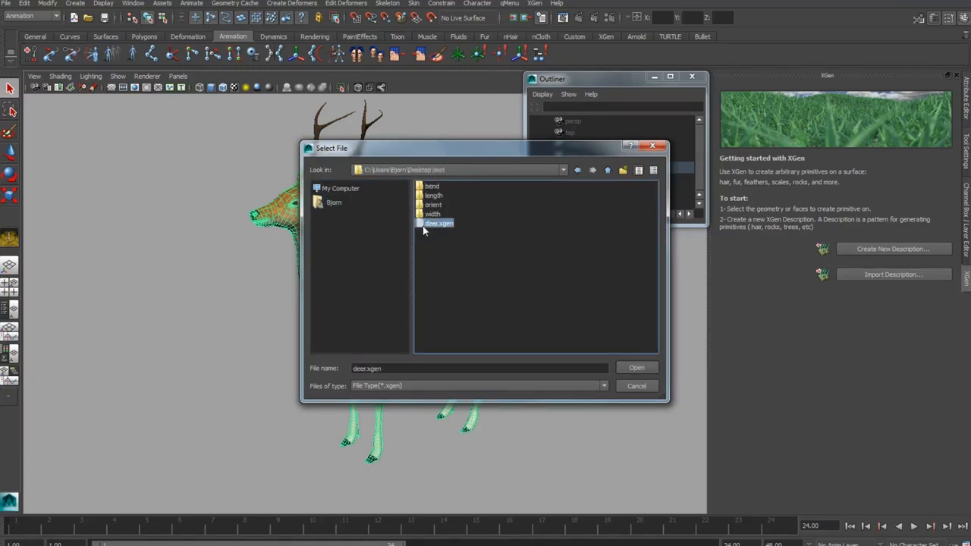
left_click(636, 368)
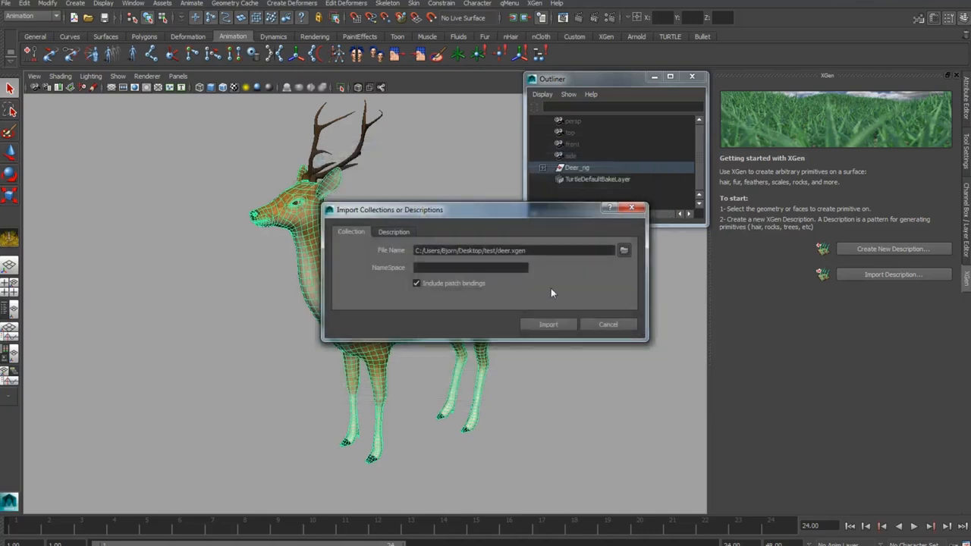
left_click(548, 324)
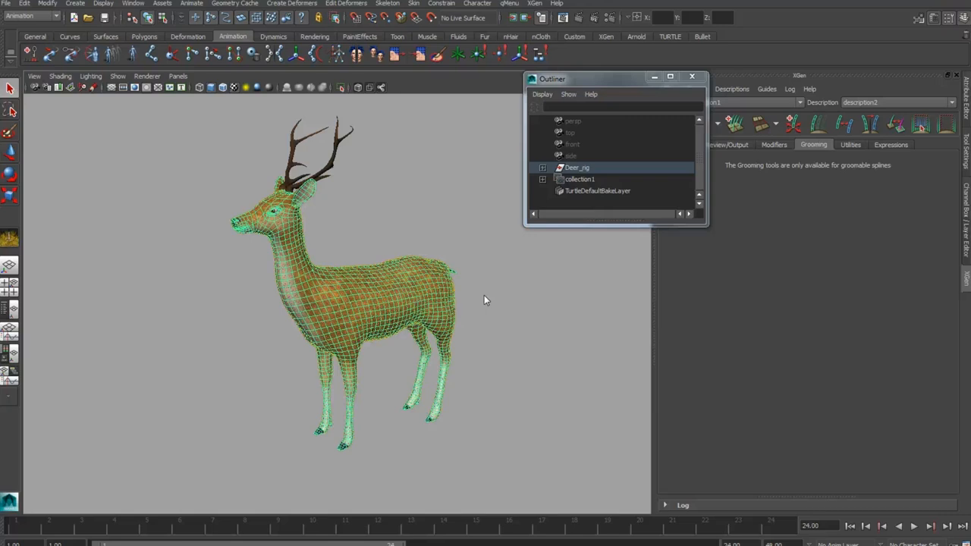
Import the groom maps from the Desktop test folder into description2, giving the deer full fur
left_click(666, 89)
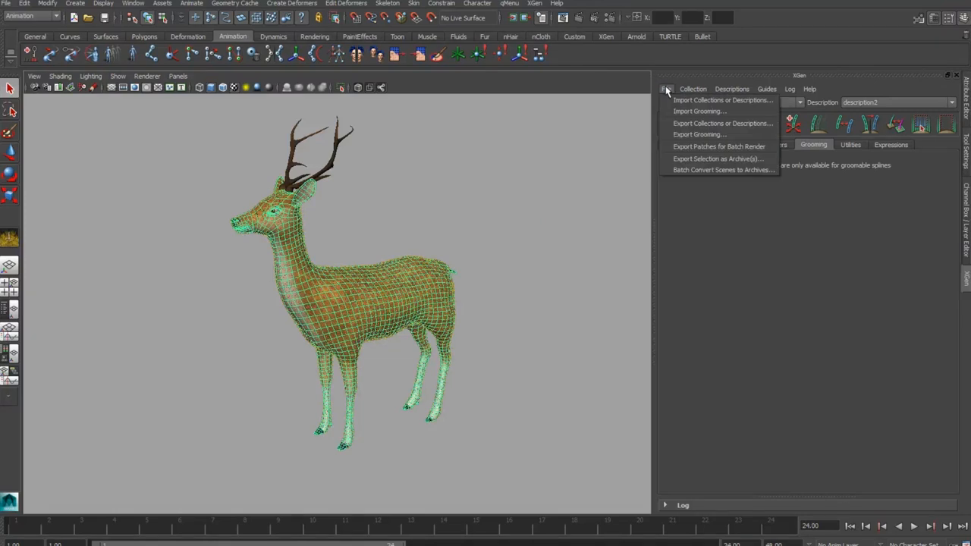
left_click(698, 112)
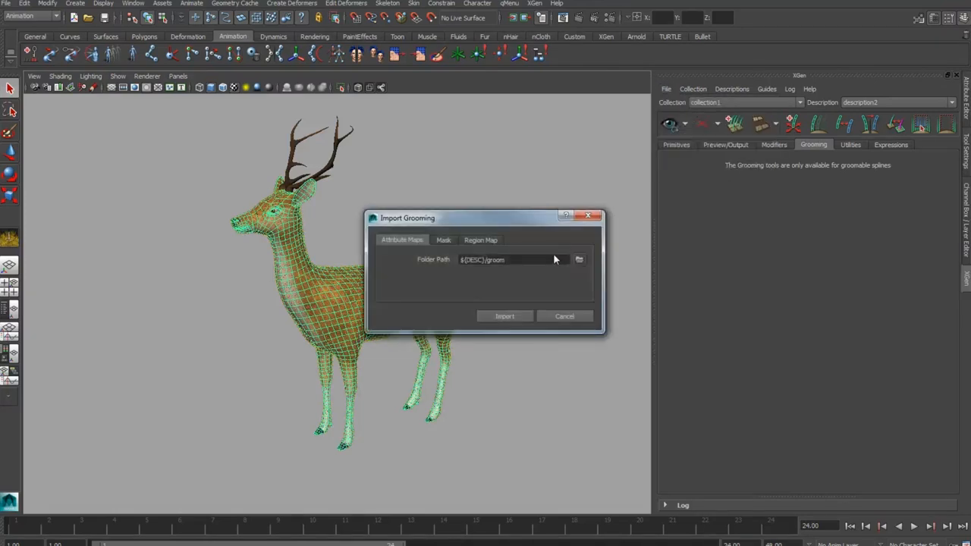
left_click(579, 259)
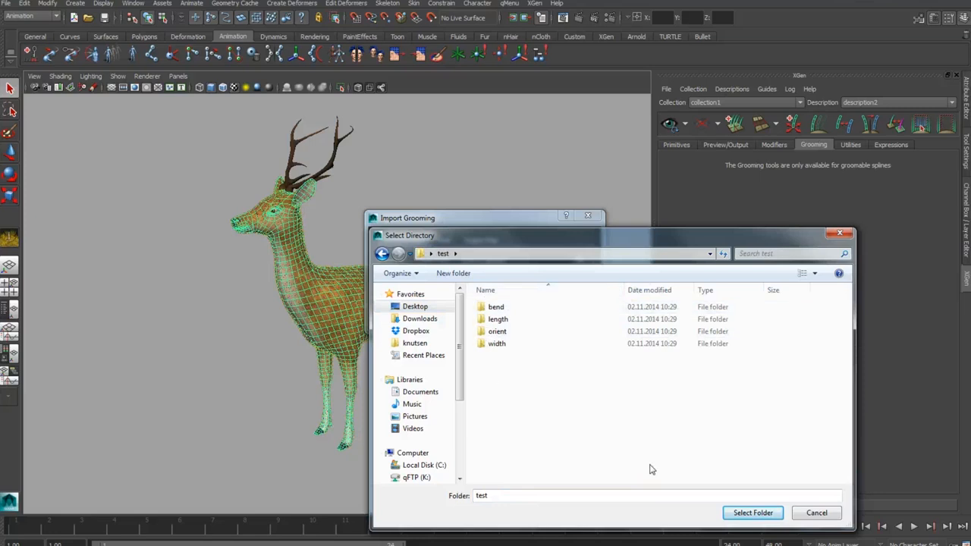
left_click(752, 513)
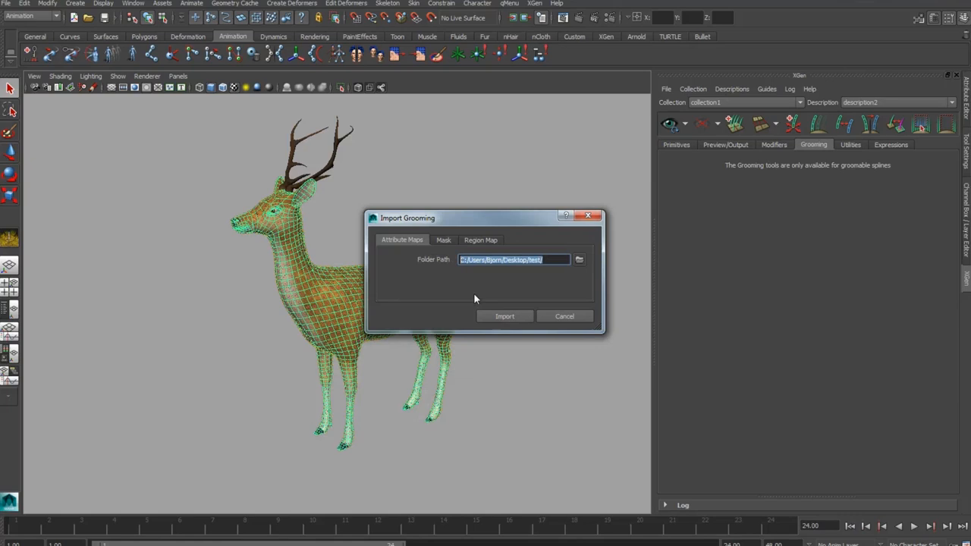
left_click(504, 316)
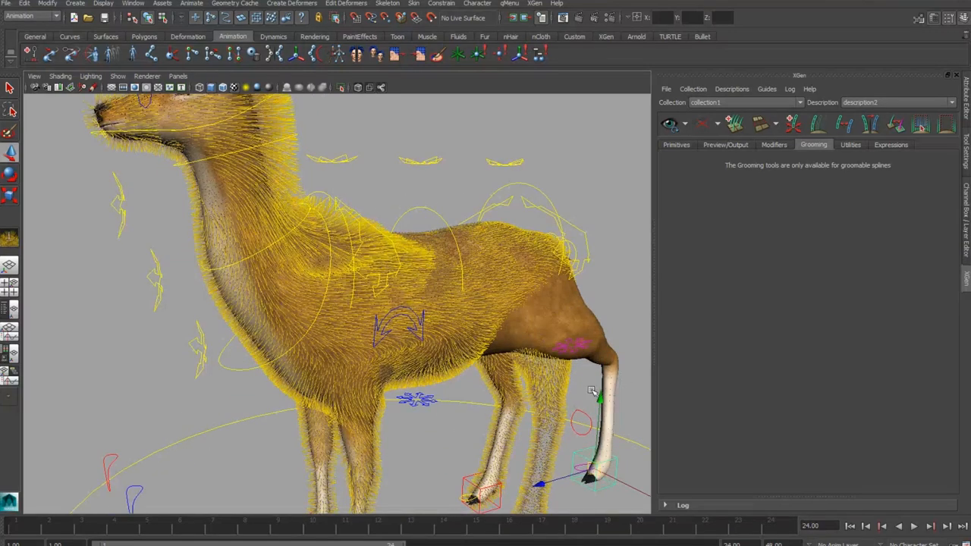
mouse_move(519, 375)
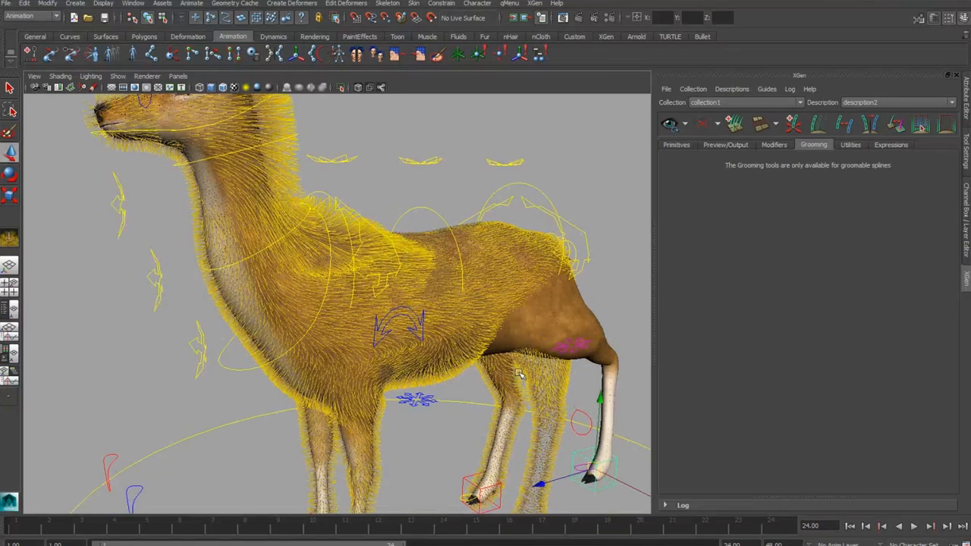
mouse_move(563, 340)
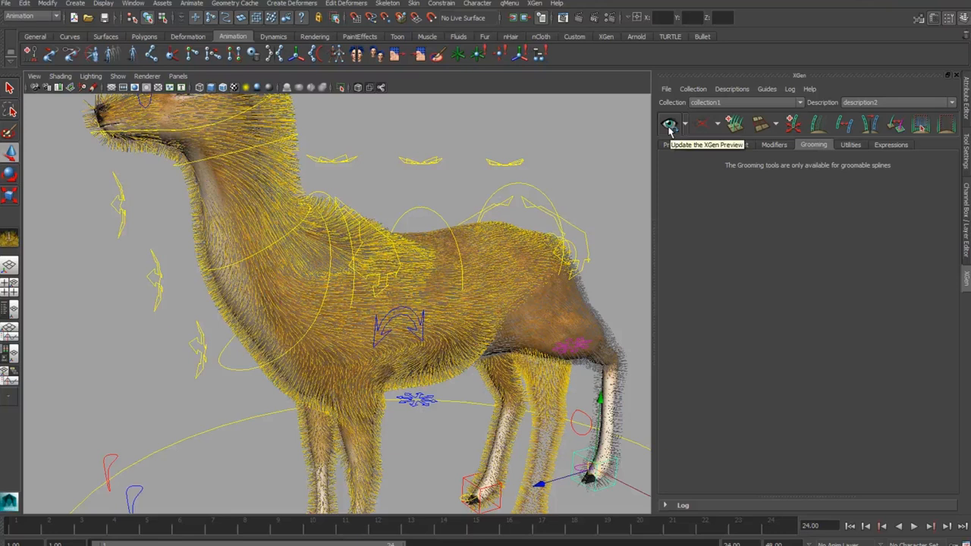
mouse_move(504, 286)
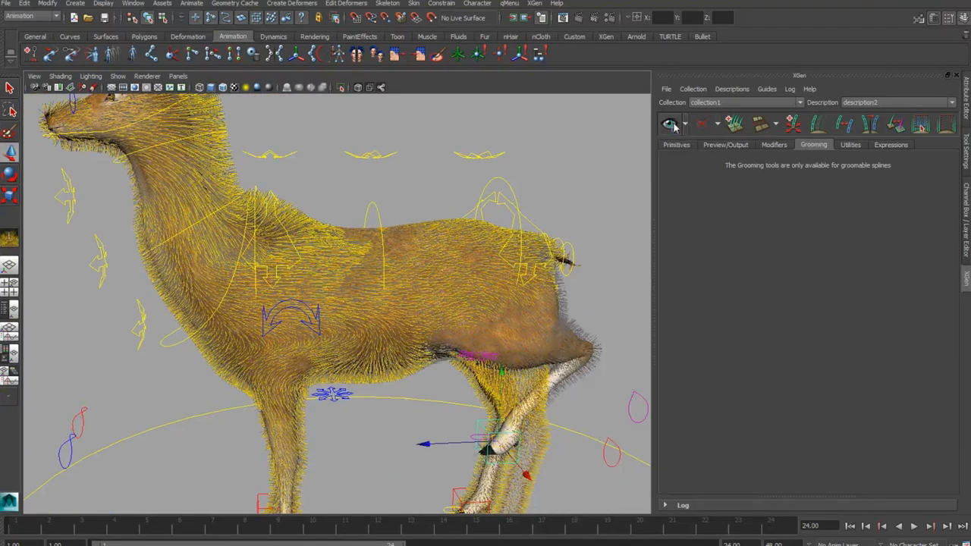
mouse_move(670, 124)
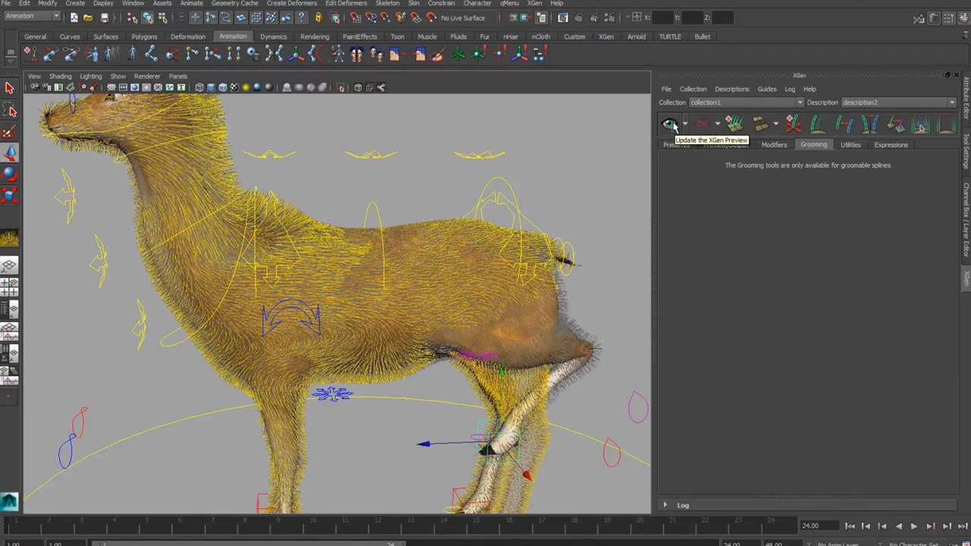